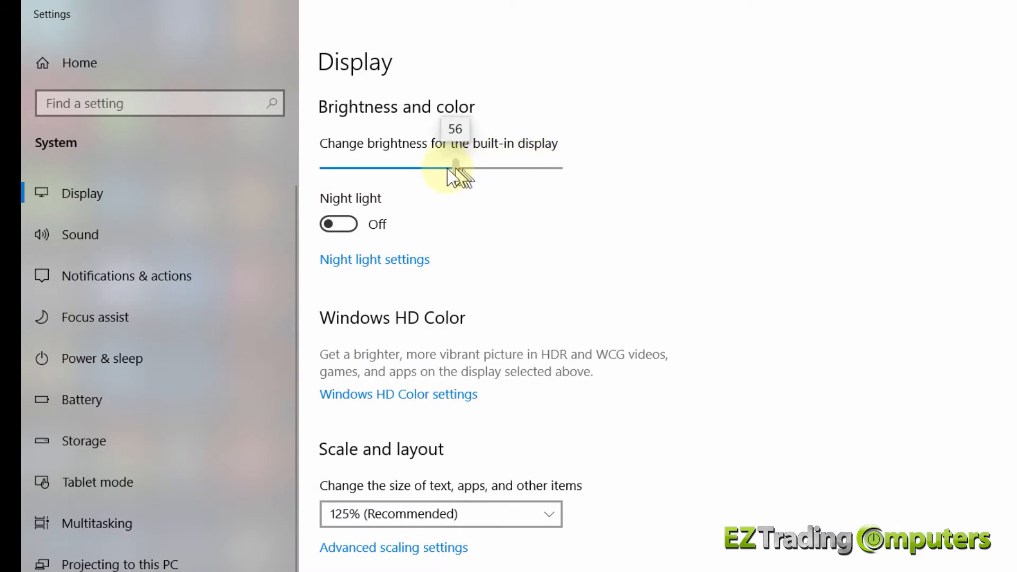
# - Find the brightness setting via search and drag the built-in display slider down to about 50
pyautogui.moveTo(457, 169); pyautogui.dragTo(440, 168)
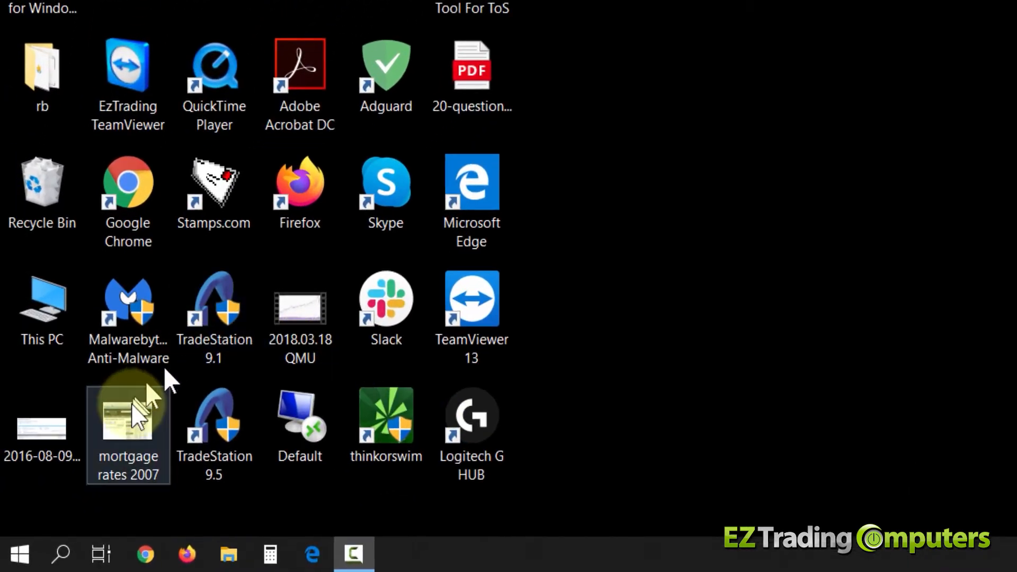
pyautogui.click(61, 554)
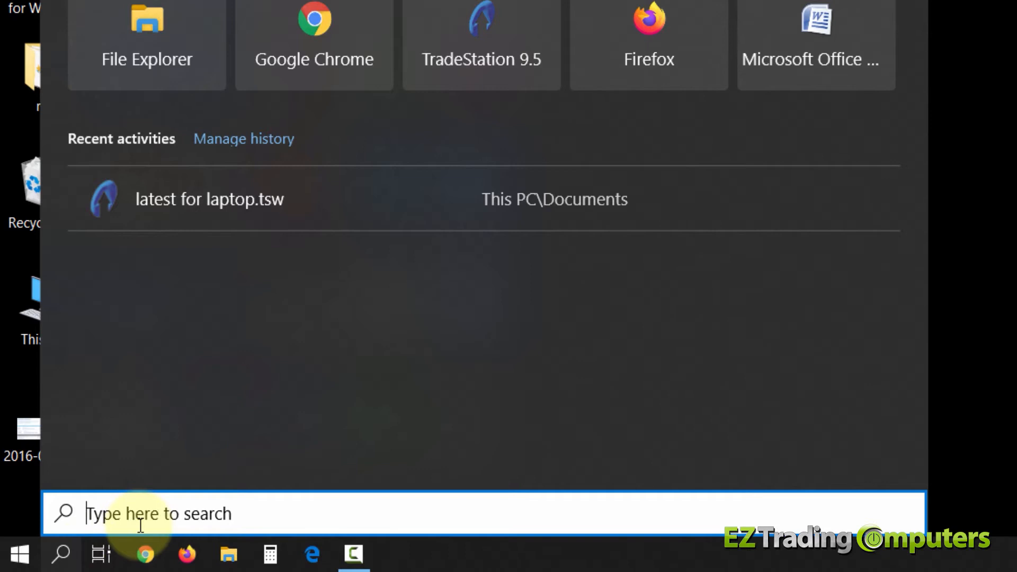
pyautogui.write('brightn')
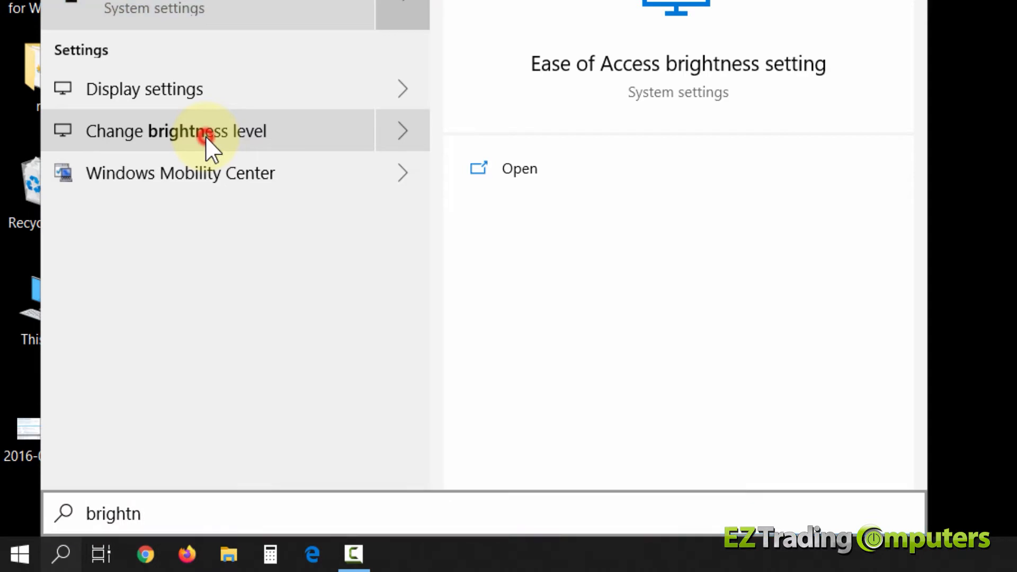
pyautogui.click(176, 130)
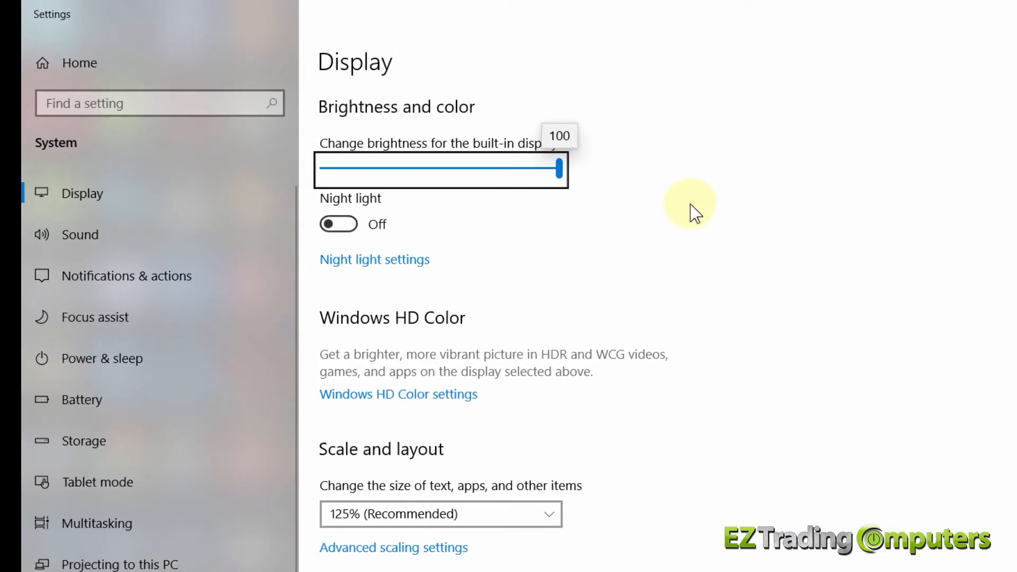
pyautogui.moveTo(562, 170); pyautogui.dragTo(556, 170)
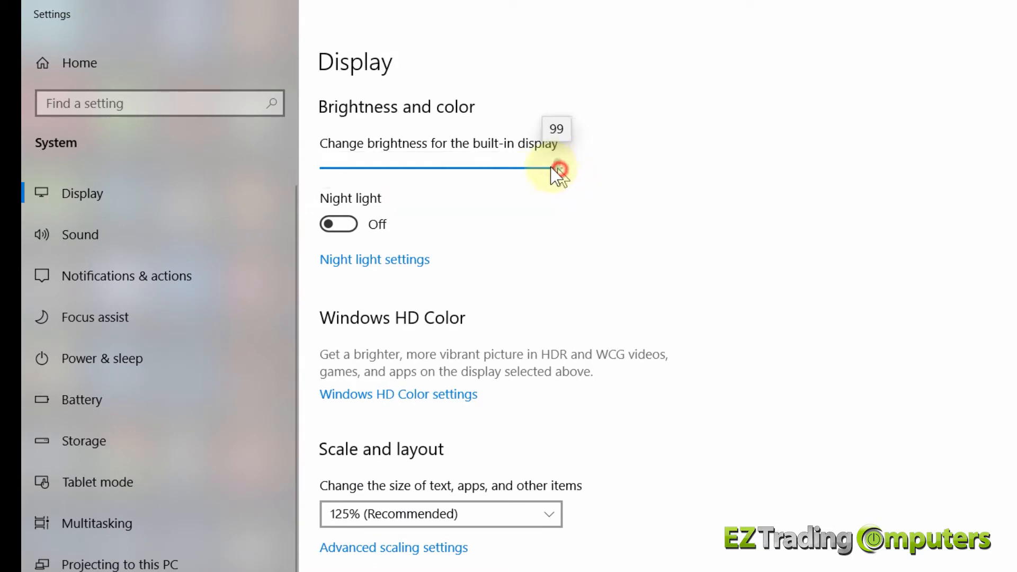
pyautogui.moveTo(558, 167); pyautogui.dragTo(428, 167)
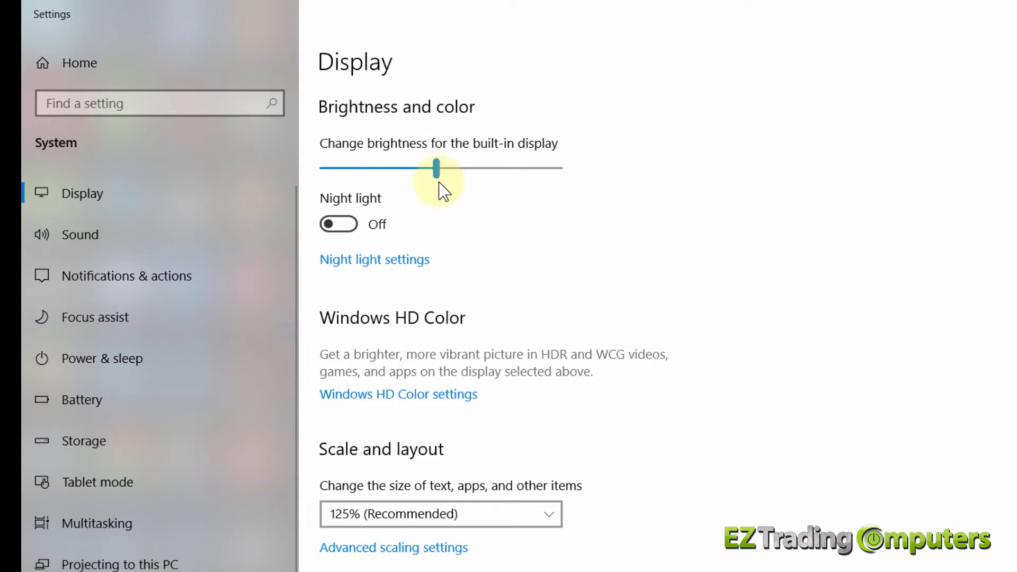
pyautogui.scroll(-3)
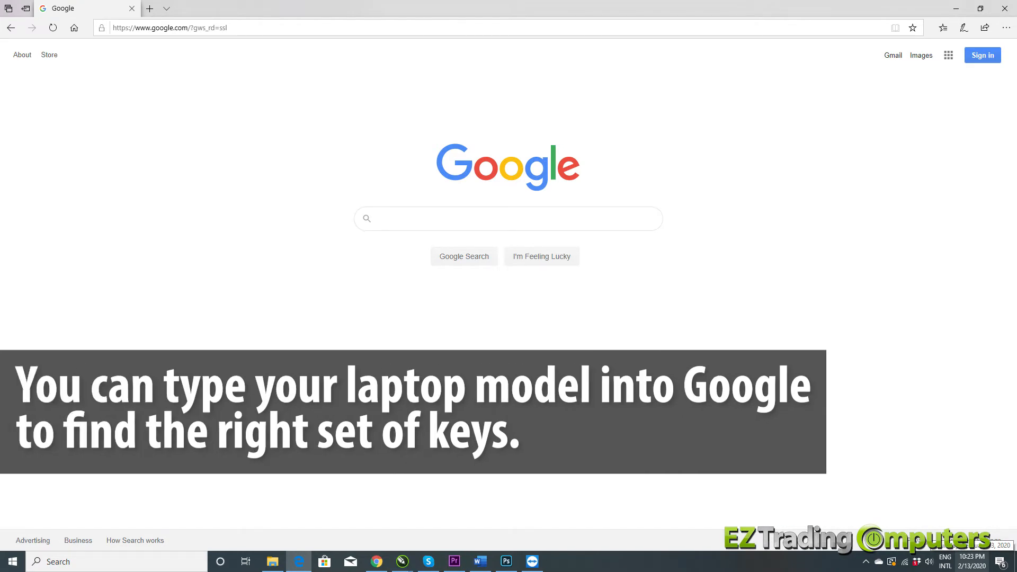
# - Search Google for 'ASUS UX333FA ADJUST KEYBOARD BACKLIGHTING'
pyautogui.write('ASUS UX333FA')
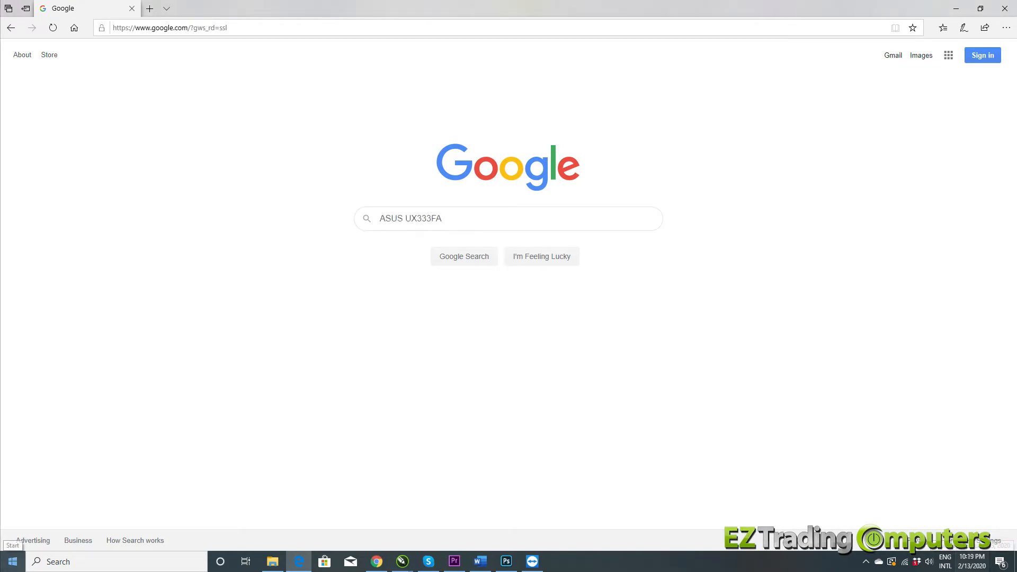
pyautogui.press('F11')
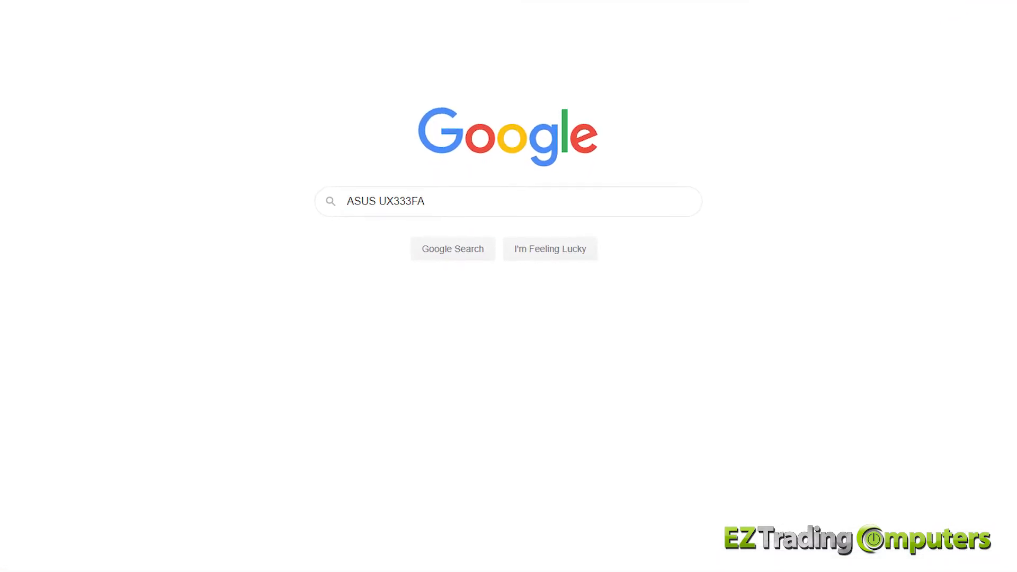
pyautogui.write('ADJUST KEYBOARD BACKLIGHTING')
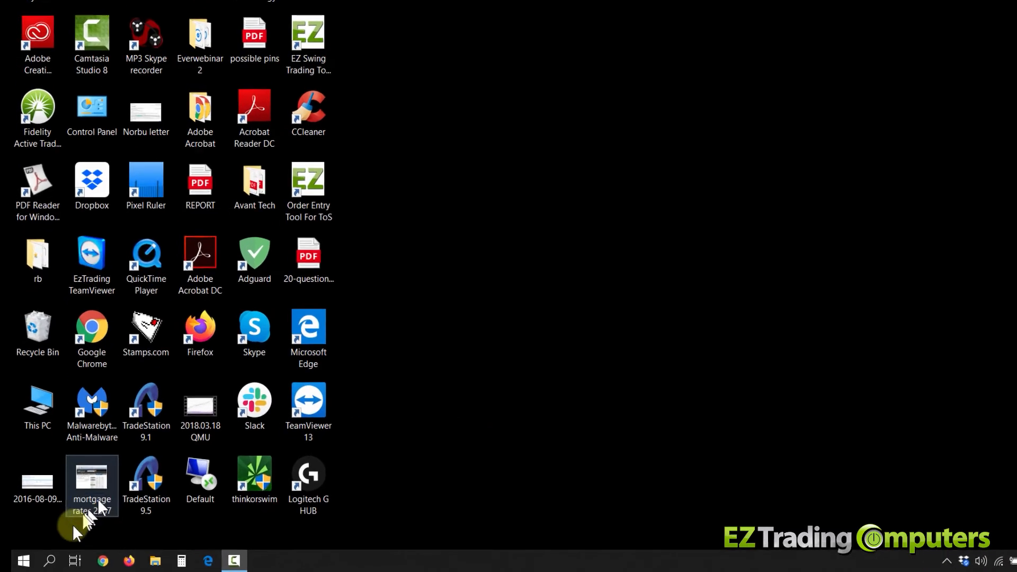
# - Find Battery settings via search and show which apps affected battery life over 24 hours
pyautogui.click(66, 557)
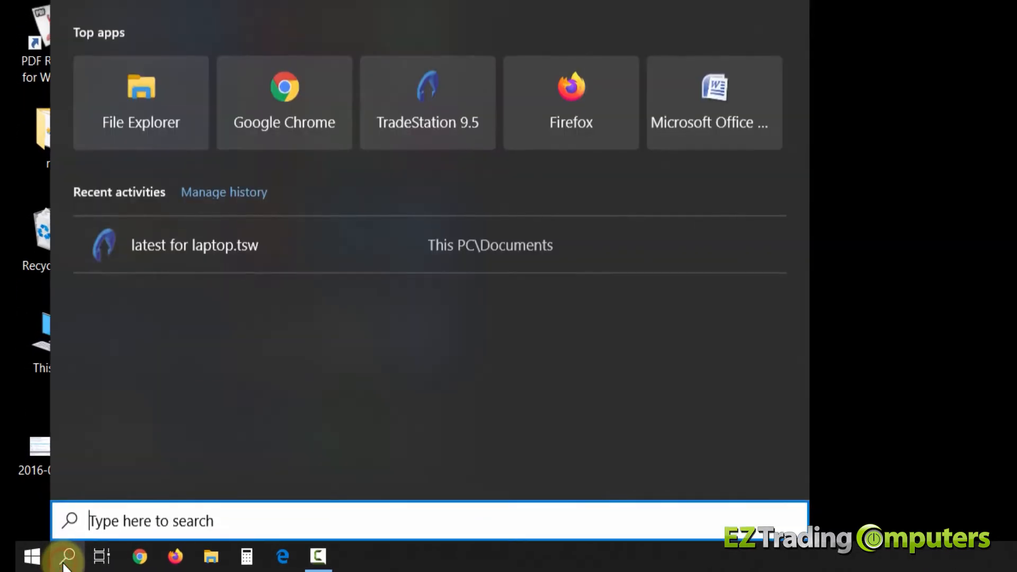
pyautogui.write('batter')
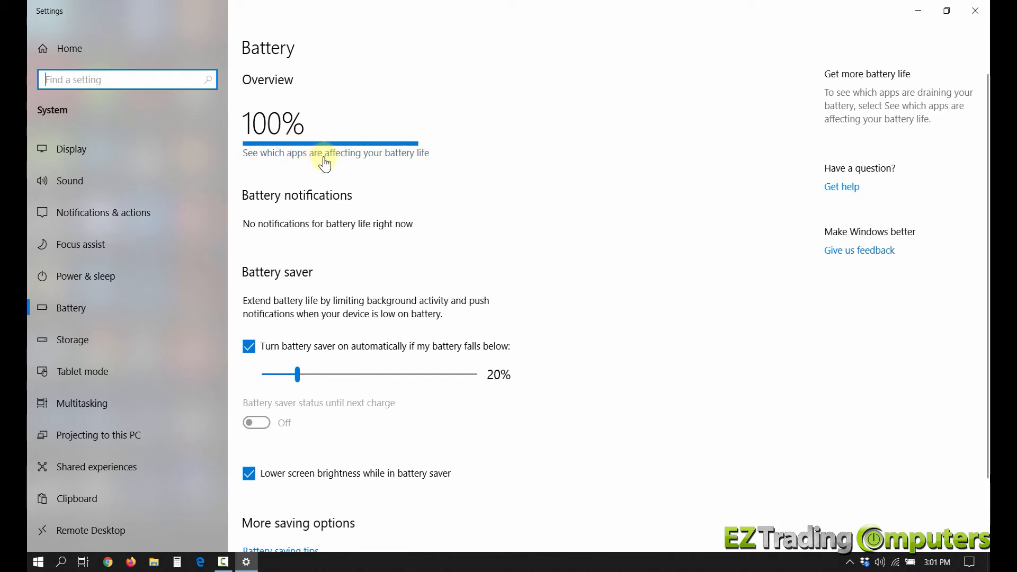
pyautogui.click(335, 152)
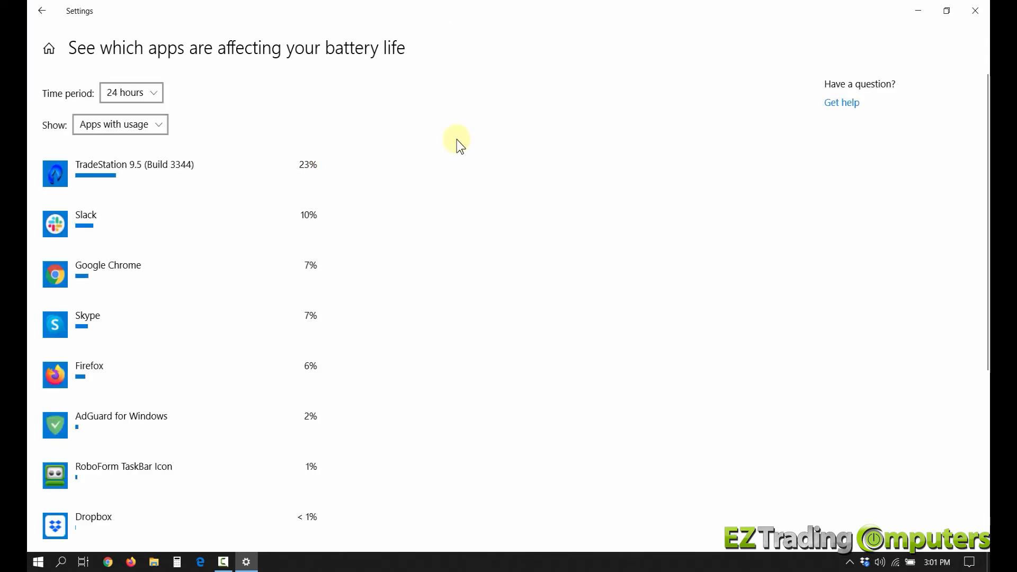
pyautogui.moveTo(431, 168)
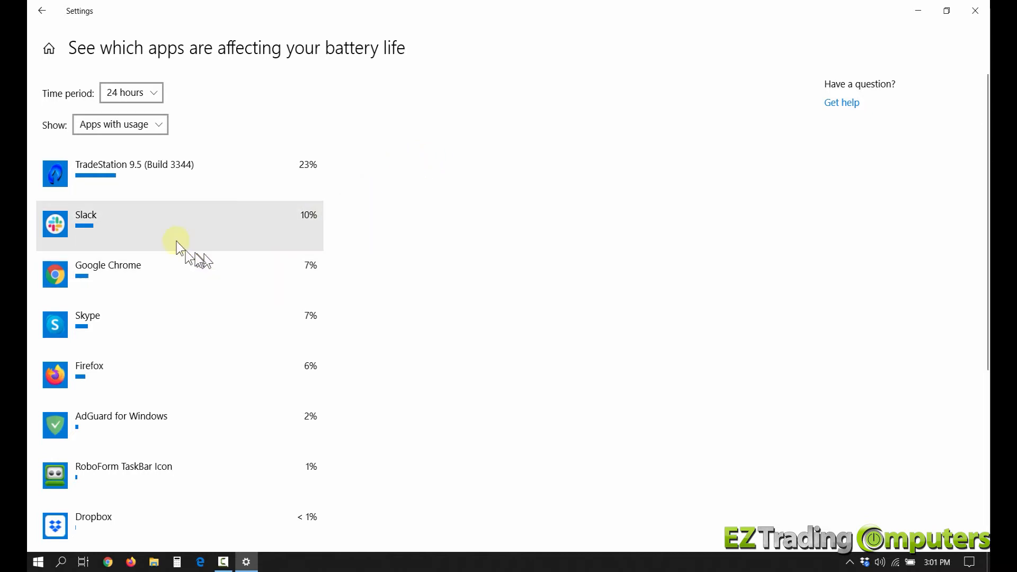
pyautogui.moveTo(136, 193)
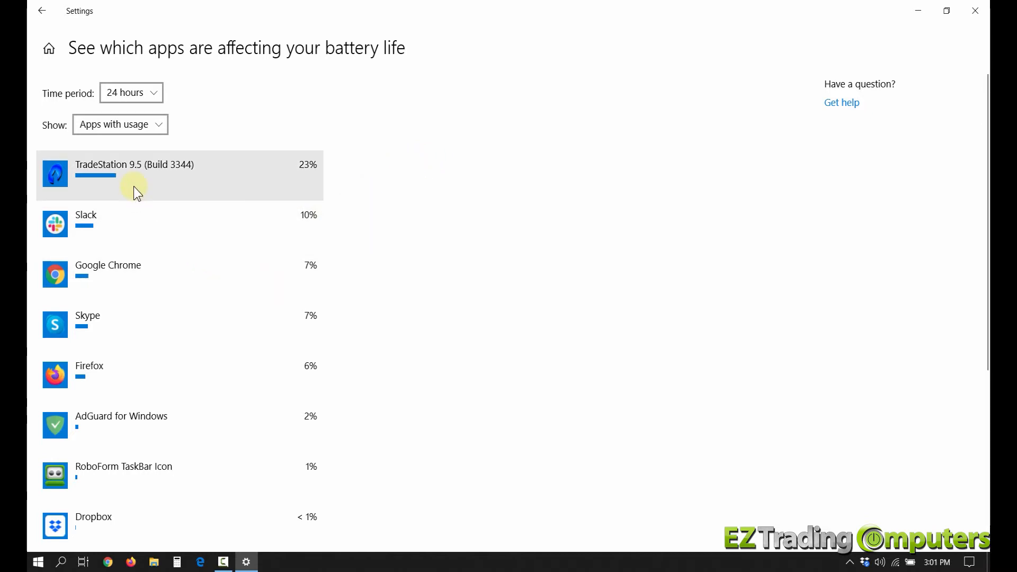
pyautogui.moveTo(155, 196)
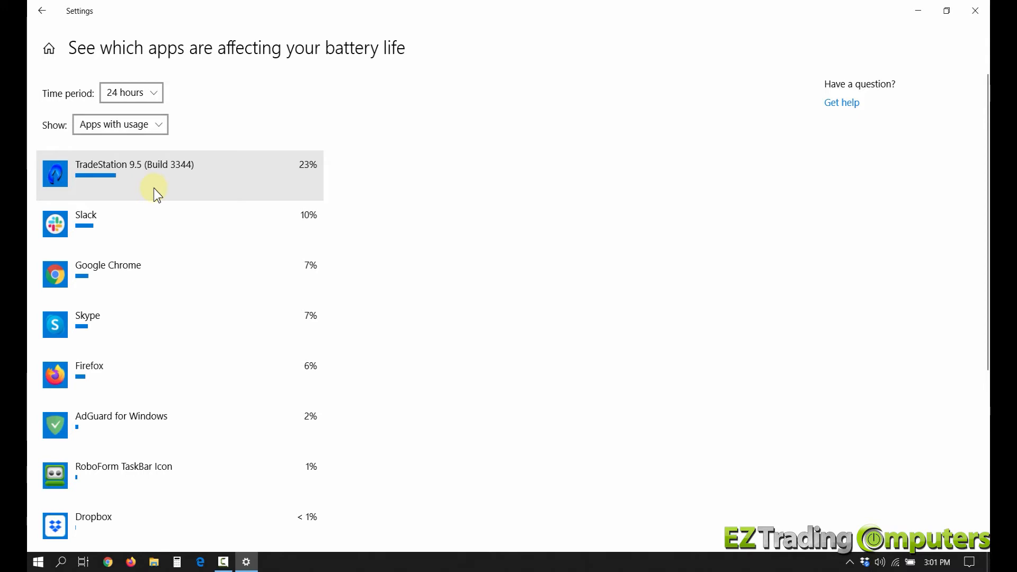
pyautogui.moveTo(438, 190)
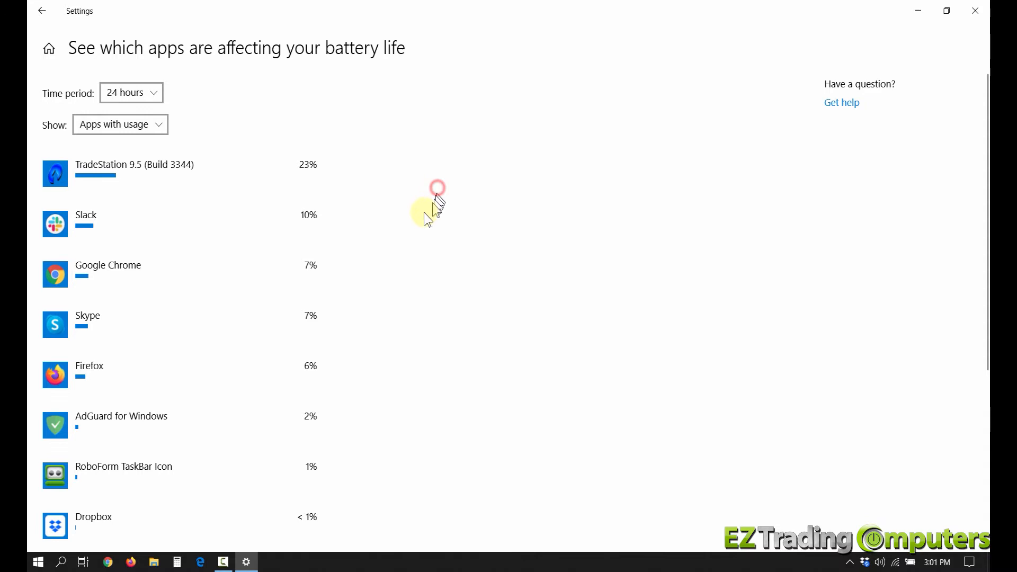
pyautogui.moveTo(378, 229)
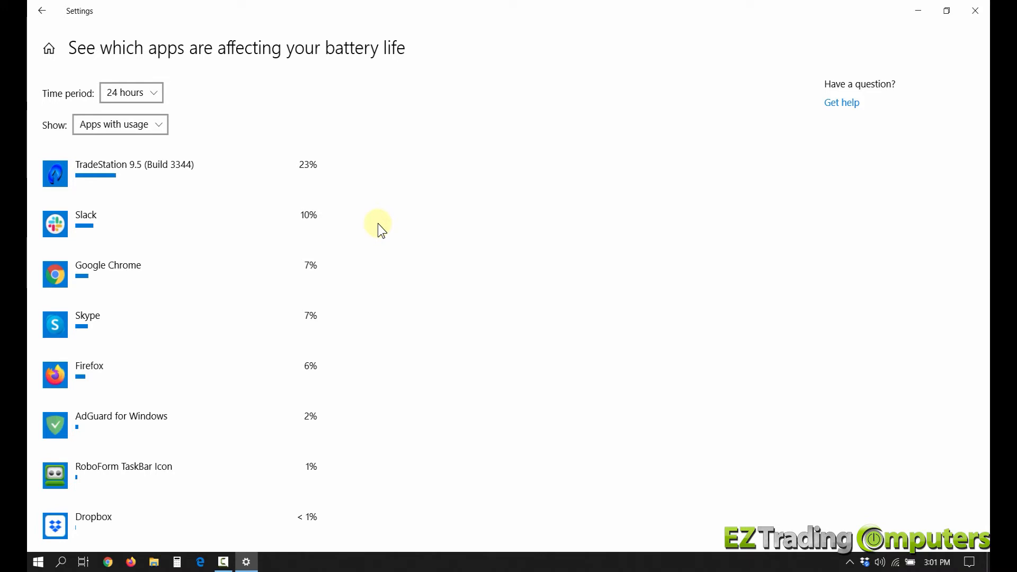
pyautogui.moveTo(344, 283)
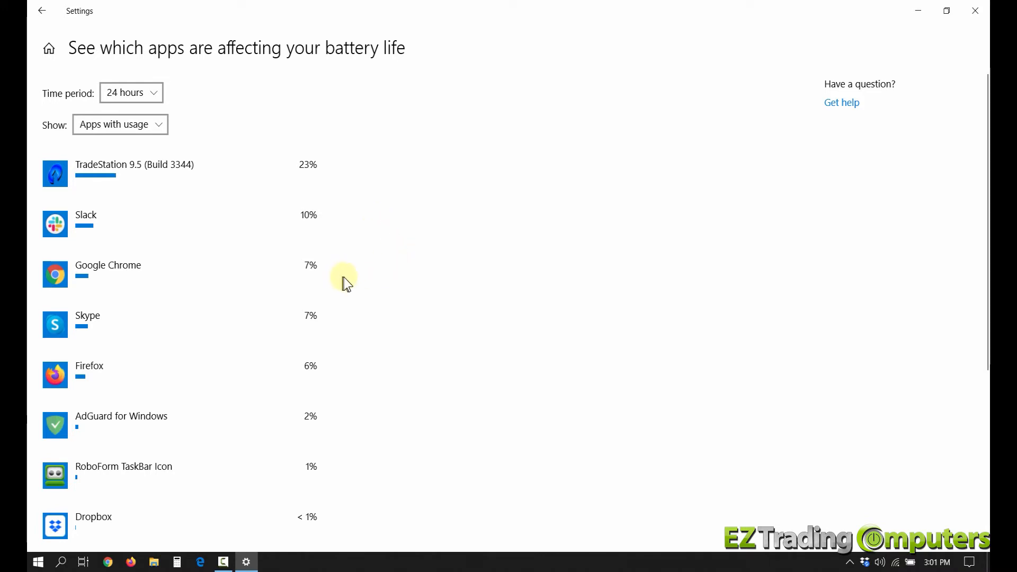
pyautogui.moveTo(415, 298)
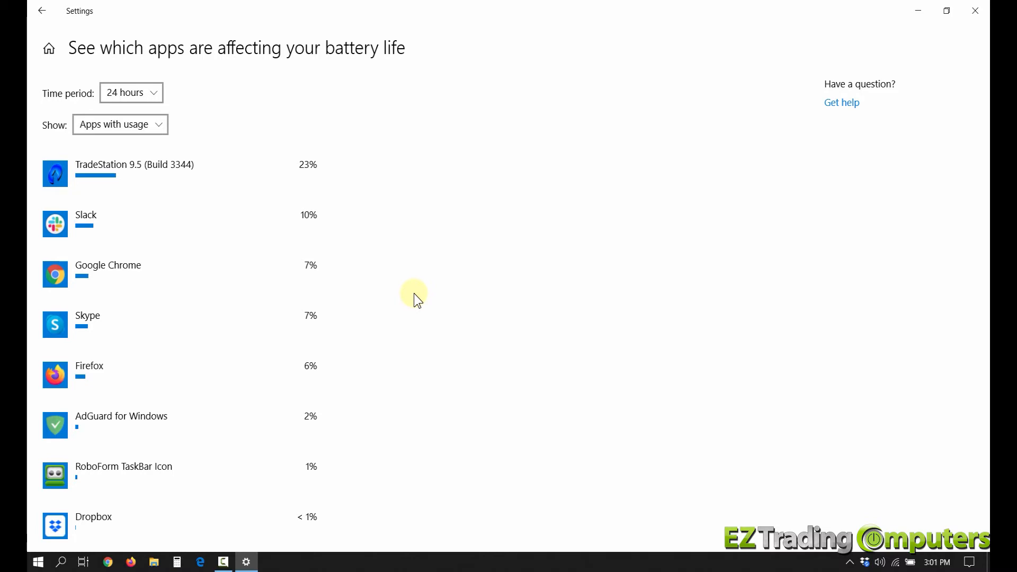
pyautogui.moveTo(334, 173)
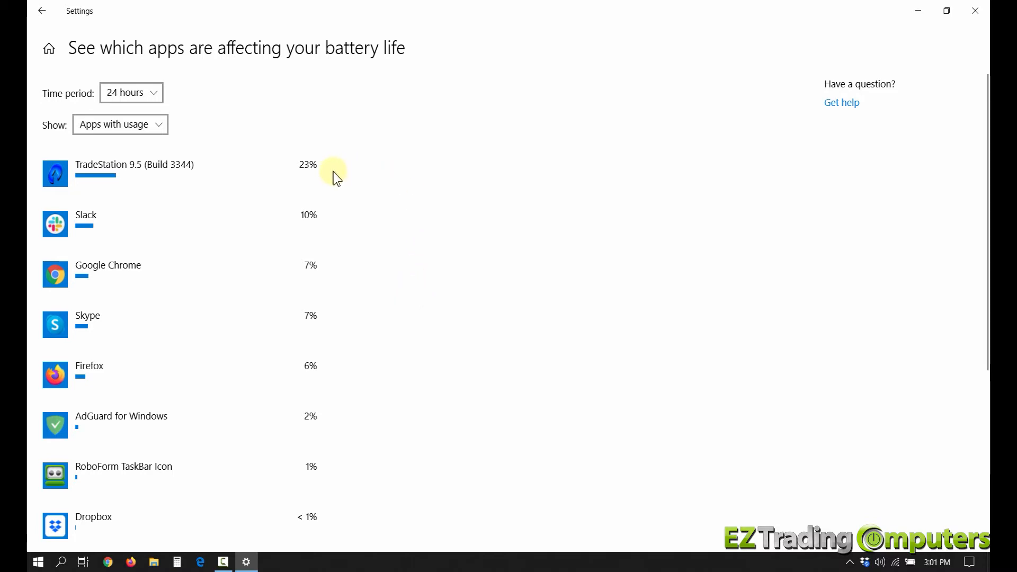
pyautogui.moveTo(356, 183)
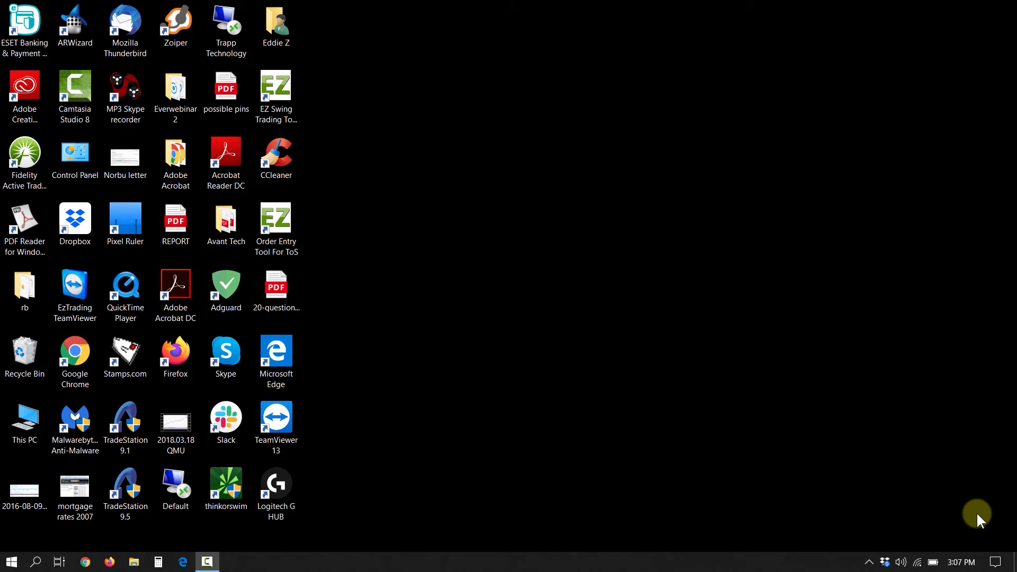
pyautogui.moveTo(711, 454)
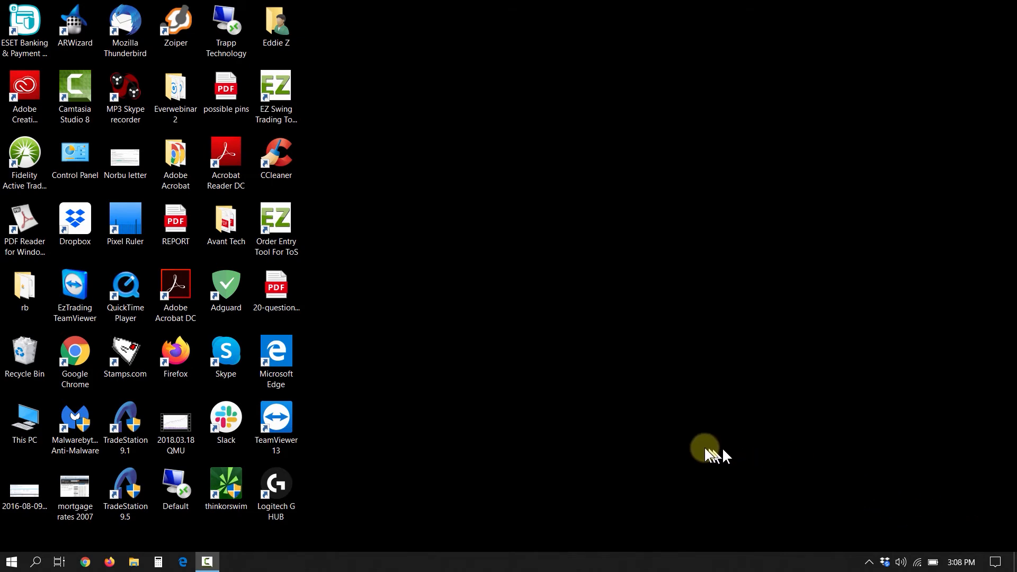
# - From the taskbar battery flyout, drag the power mode slider toward Best battery life
pyautogui.click(932, 561)
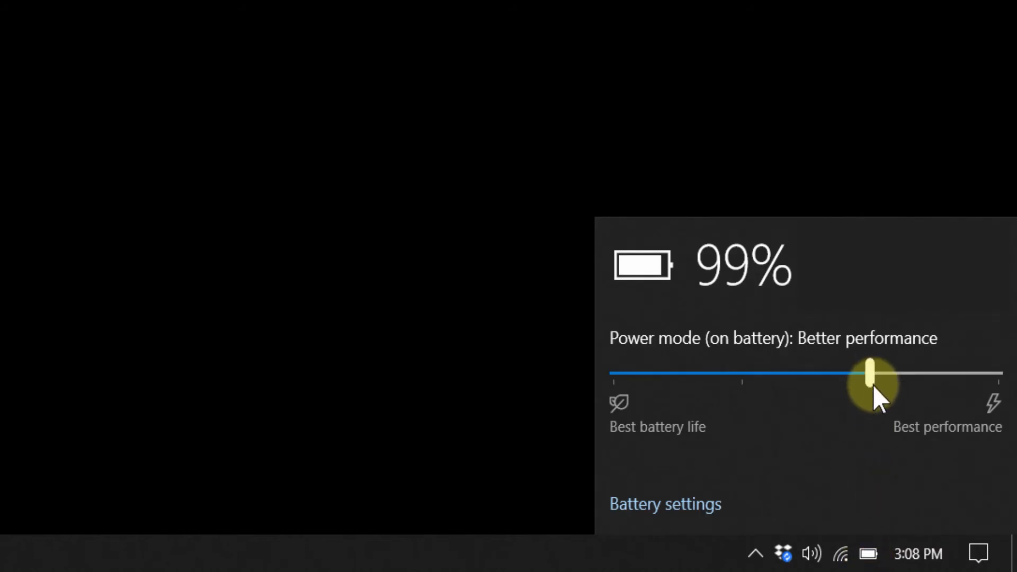
pyautogui.moveTo(870, 375); pyautogui.dragTo(612, 375)
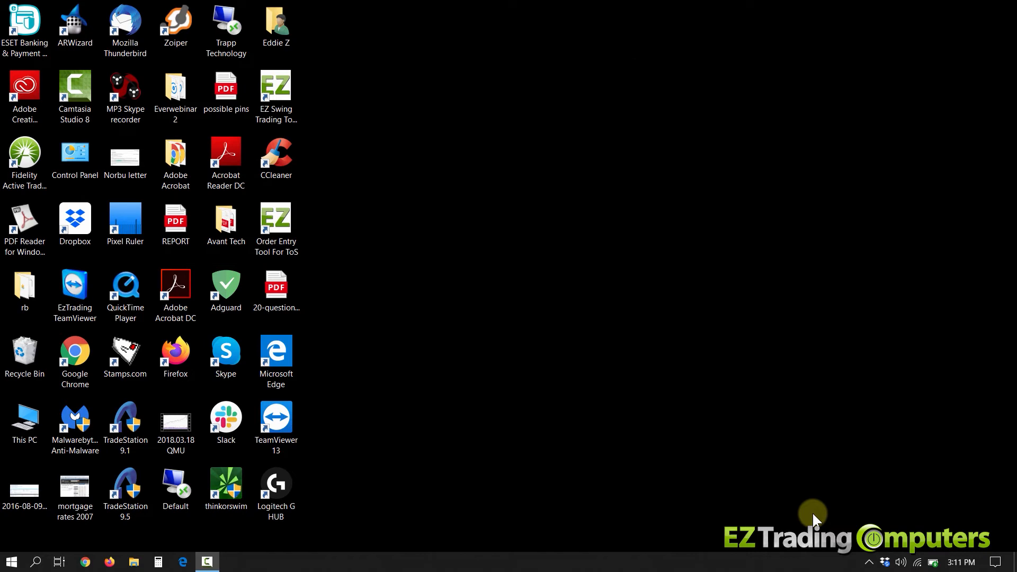
pyautogui.moveTo(109, 532)
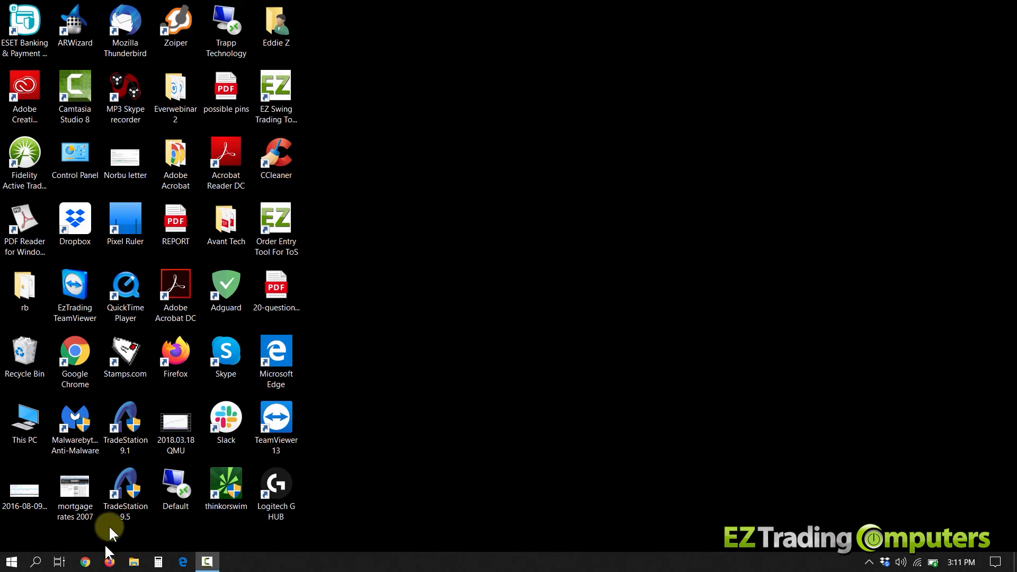
# - In Power & sleep, set the on-battery screen turn-off time to 5 minutes
pyautogui.click(35, 561)
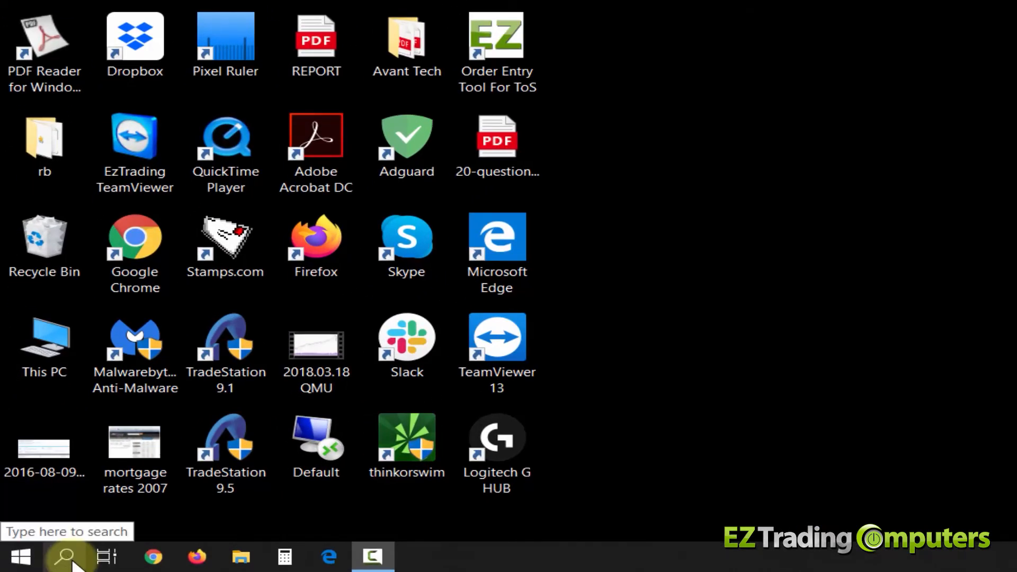
pyautogui.click(67, 556)
pyautogui.write('power')
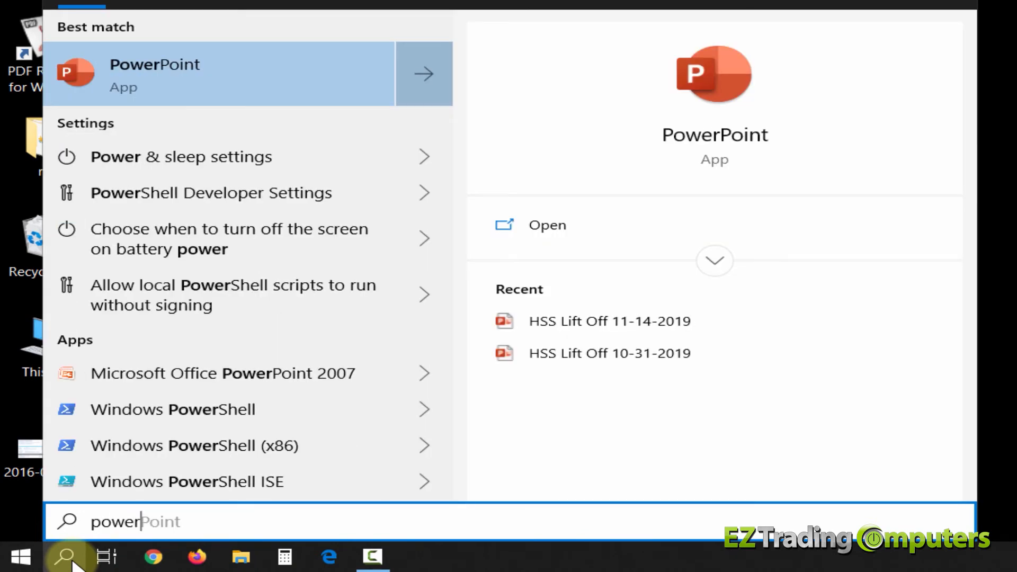
pyautogui.moveTo(149, 157)
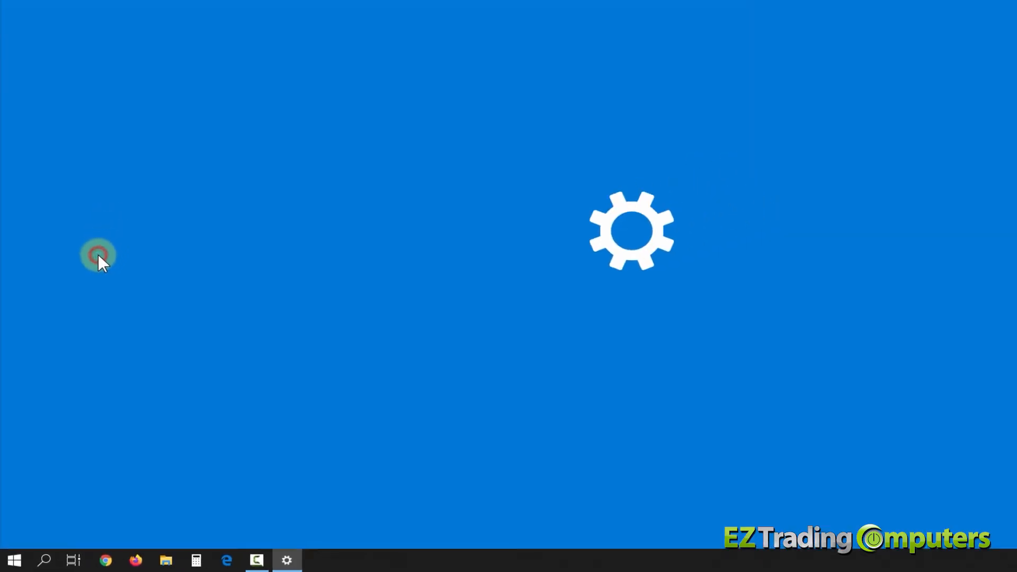
pyautogui.click(286, 559)
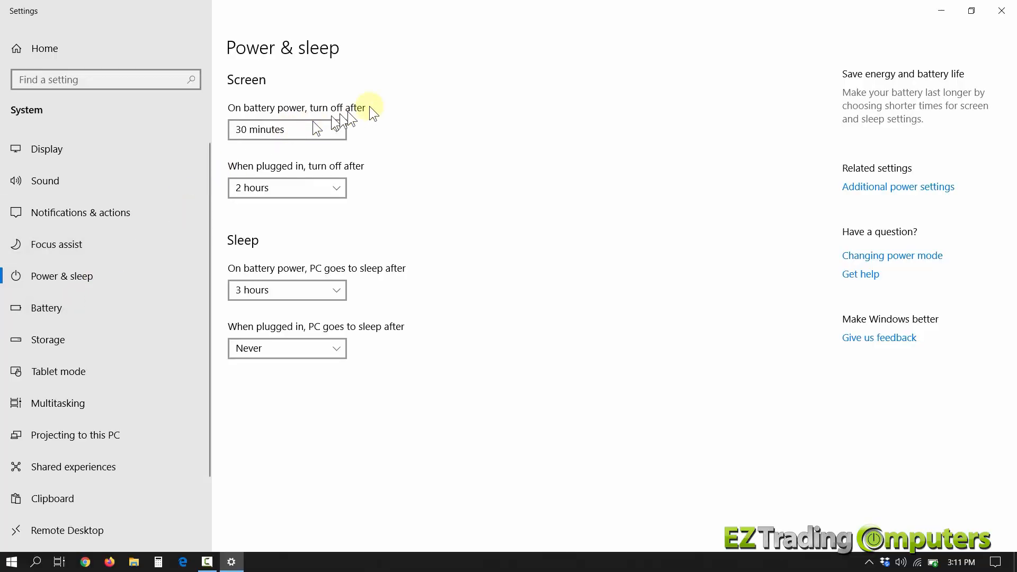
pyautogui.moveTo(338, 84)
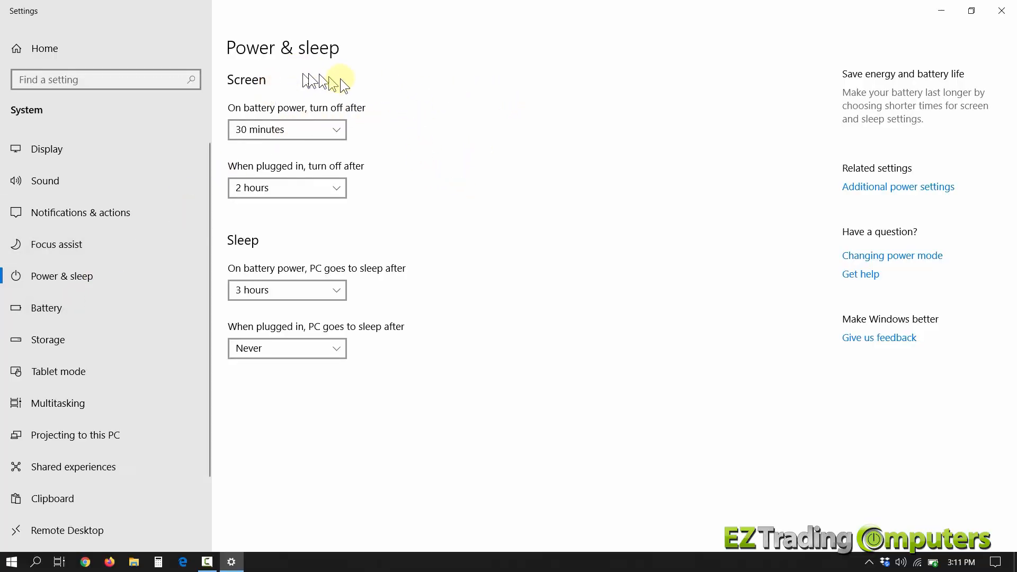
pyautogui.moveTo(369, 130)
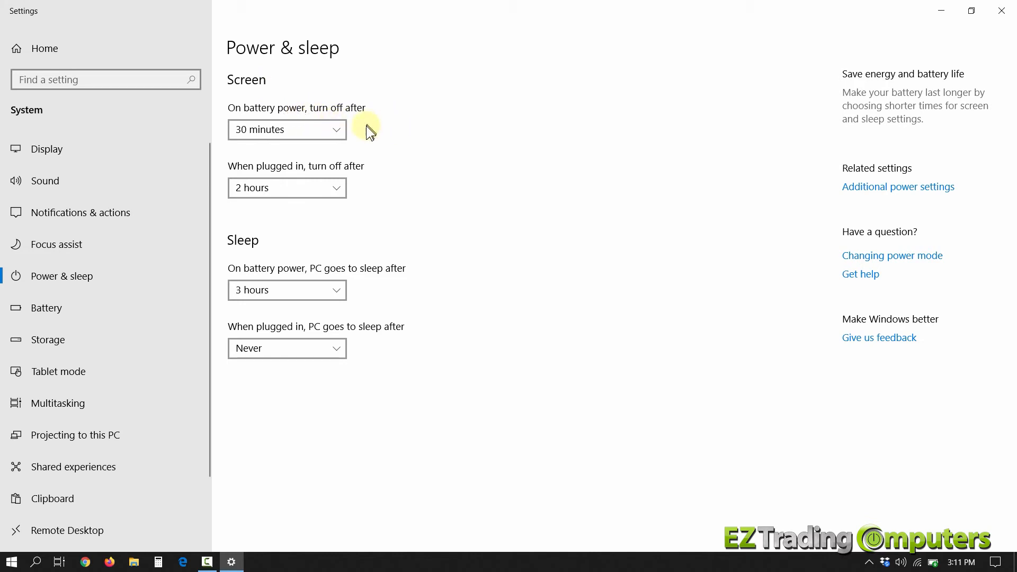
pyautogui.click(286, 129)
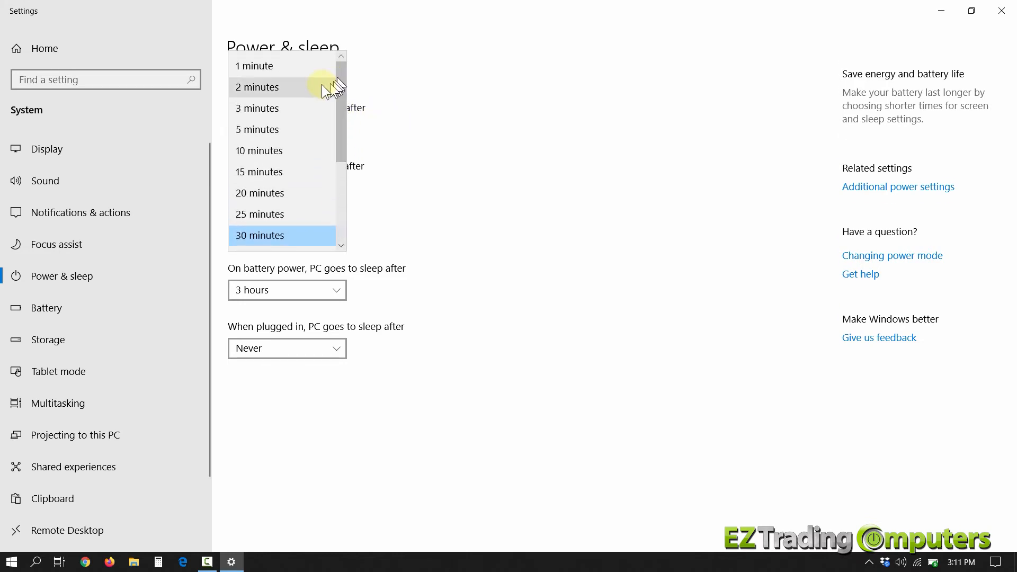
pyautogui.click(257, 129)
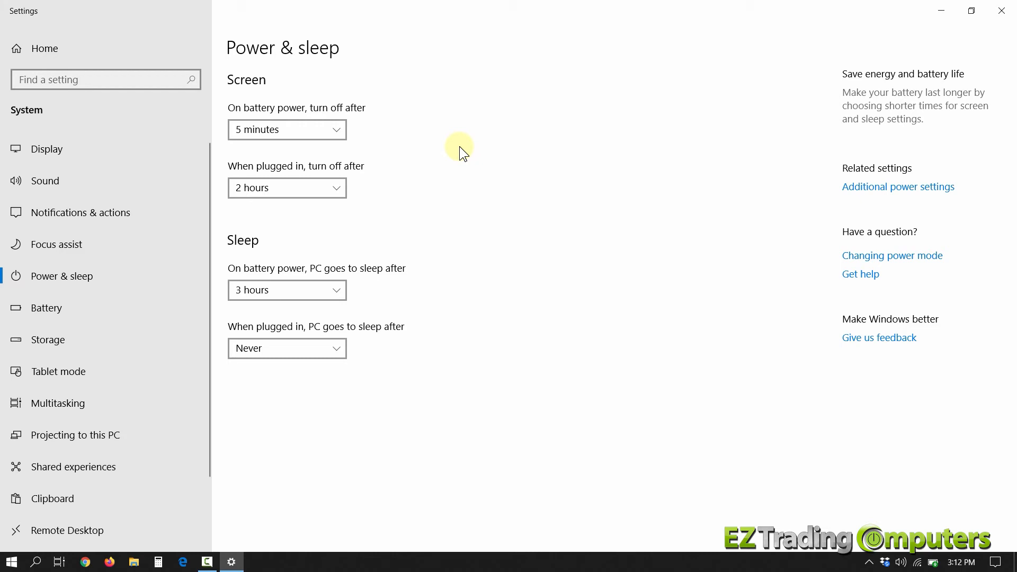
pyautogui.moveTo(389, 171)
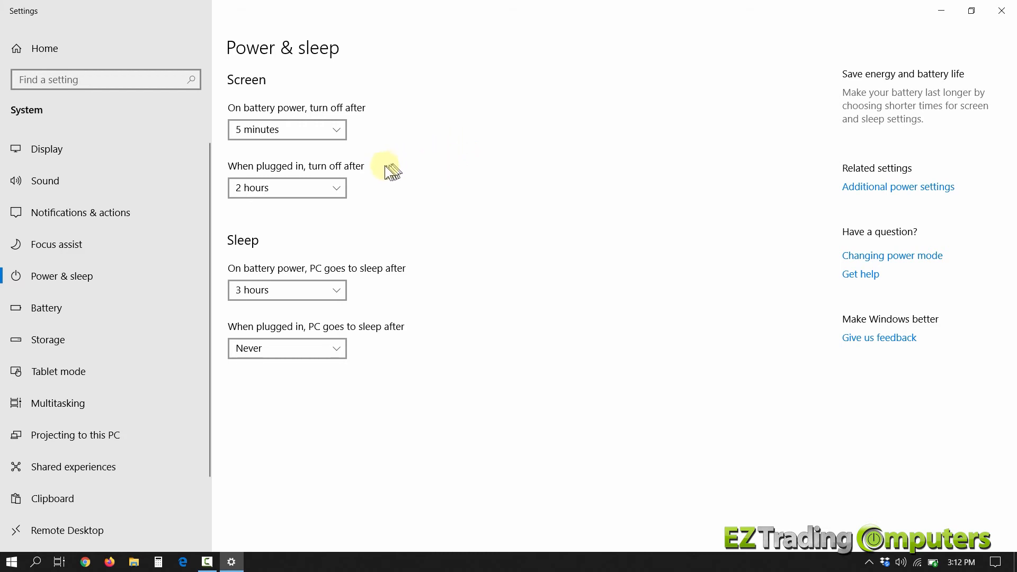
pyautogui.click(46, 148)
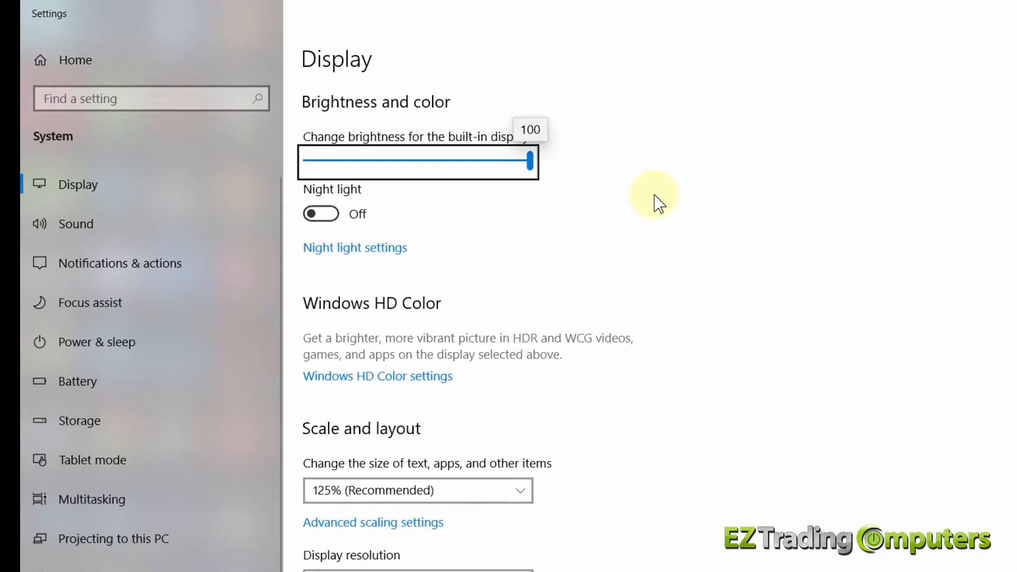
# - Drag the built-in display brightness from 100 down to about 49
pyautogui.moveTo(531, 161); pyautogui.dragTo(428, 168)
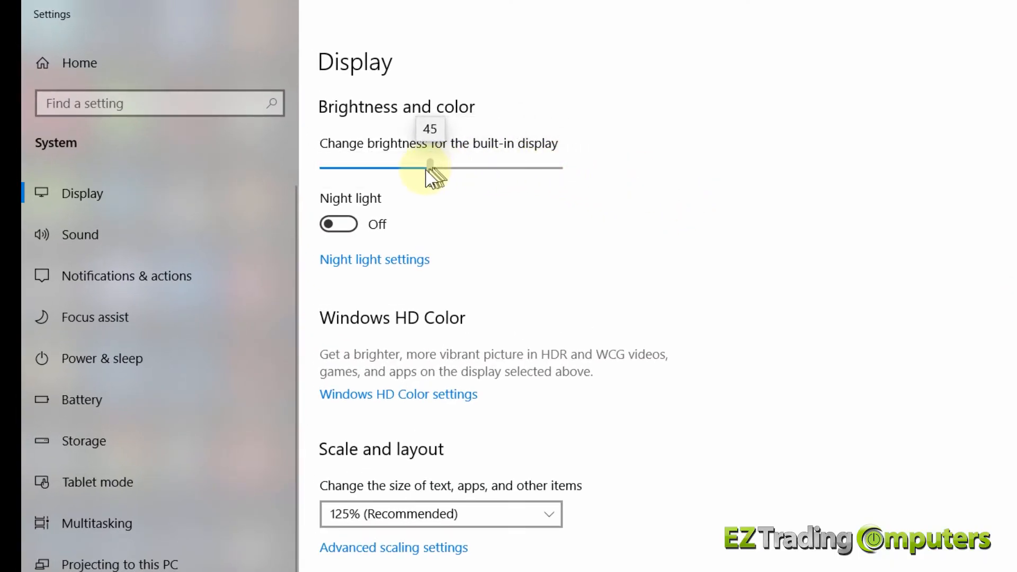
pyautogui.moveTo(425, 168); pyautogui.dragTo(439, 169)
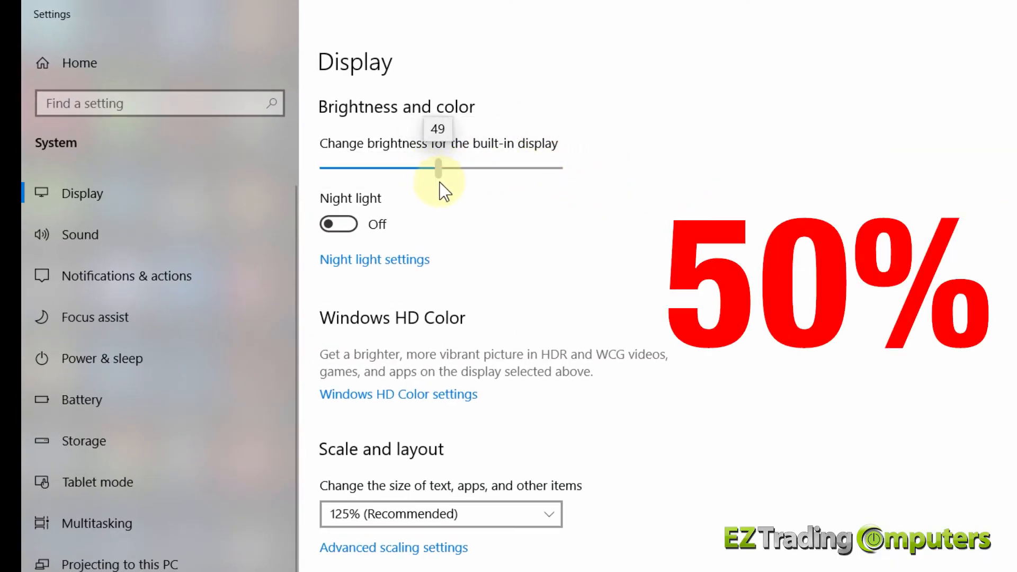